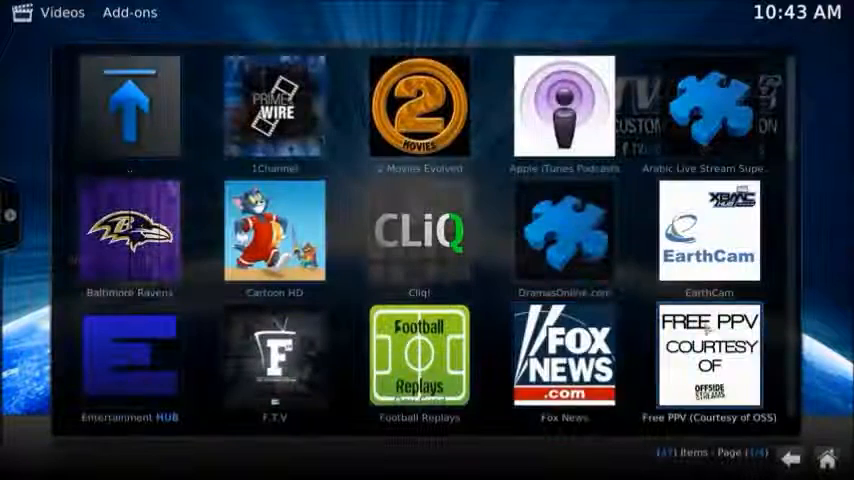
Page down the Add-ons grid and scroll Pak India Live's Espn, Euro Sport and Sky Sports channels.
left_click(790, 458)
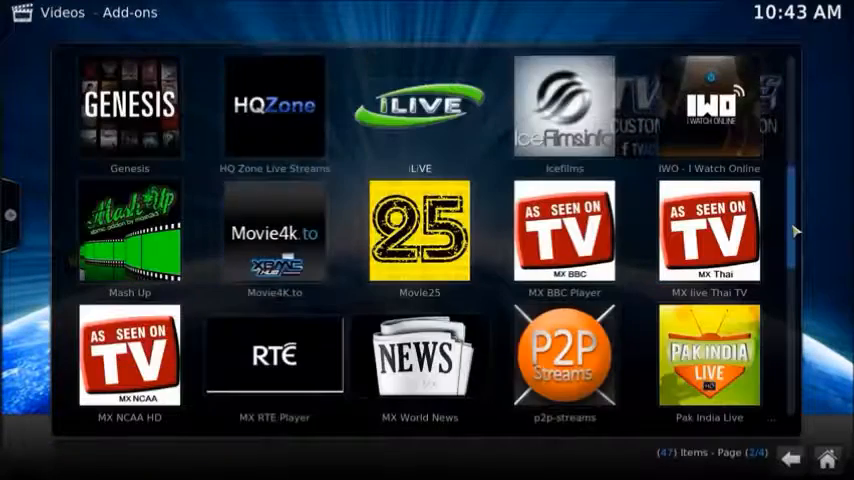
scroll("down", 3)
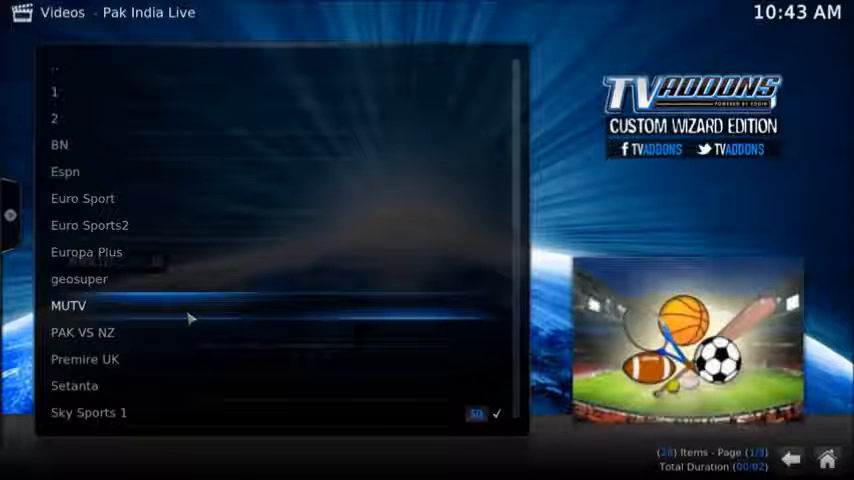
mouse_move(160, 332)
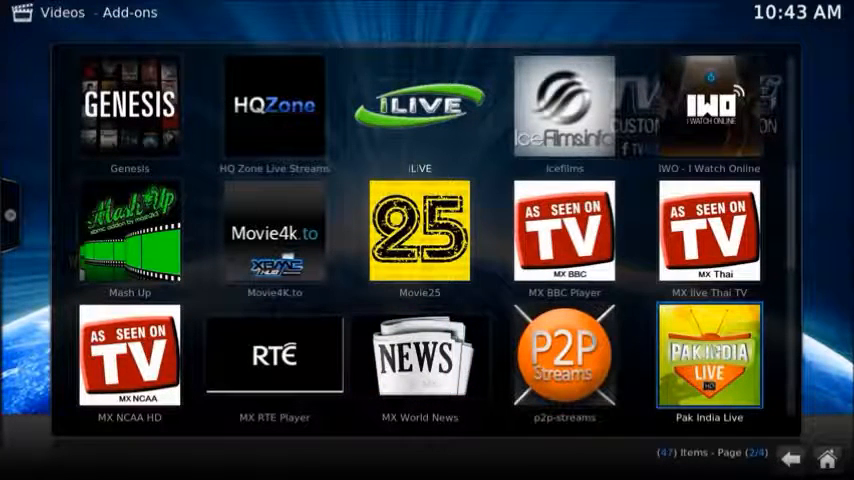
Scroll to Shahid Arabic and open its country and genre category folders.
scroll("down", 3)
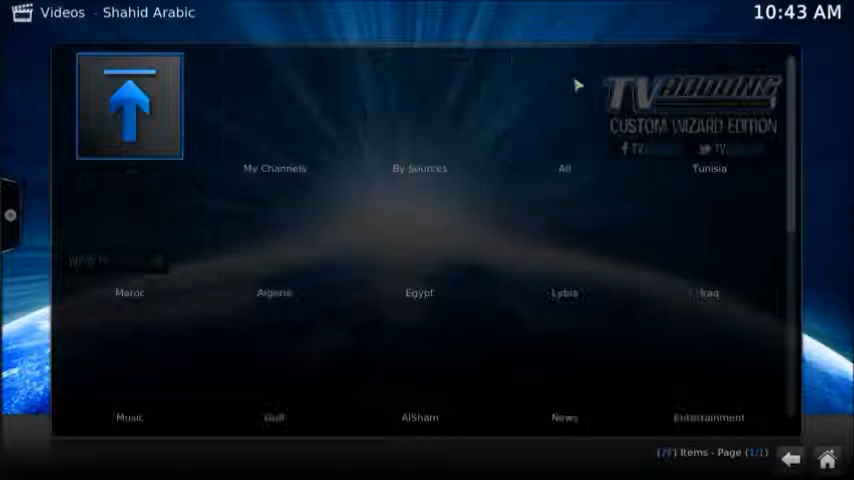
left_click(128, 106)
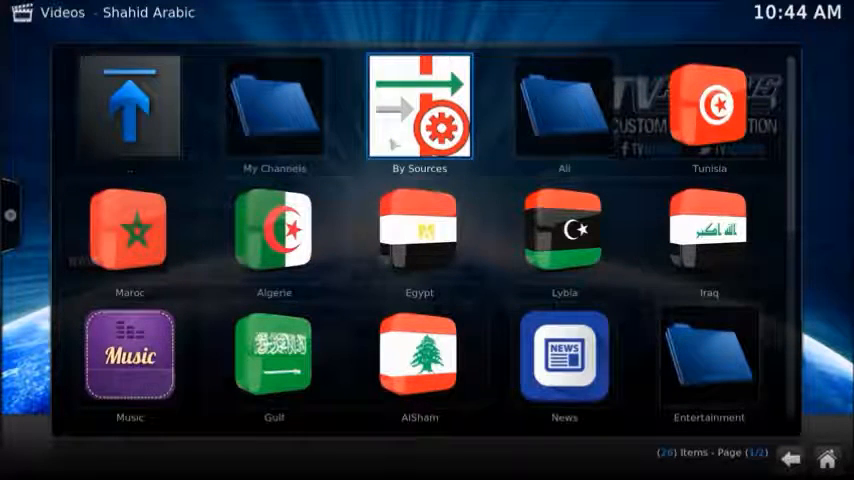
left_click(419, 107)
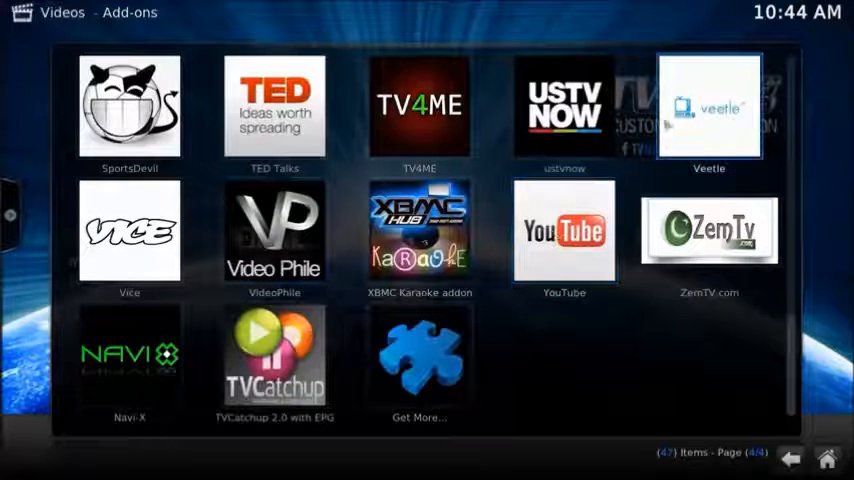
Open Veetle and load its All (91) channel list, including Pawn Stars and Top Gear.
left_click(708, 105)
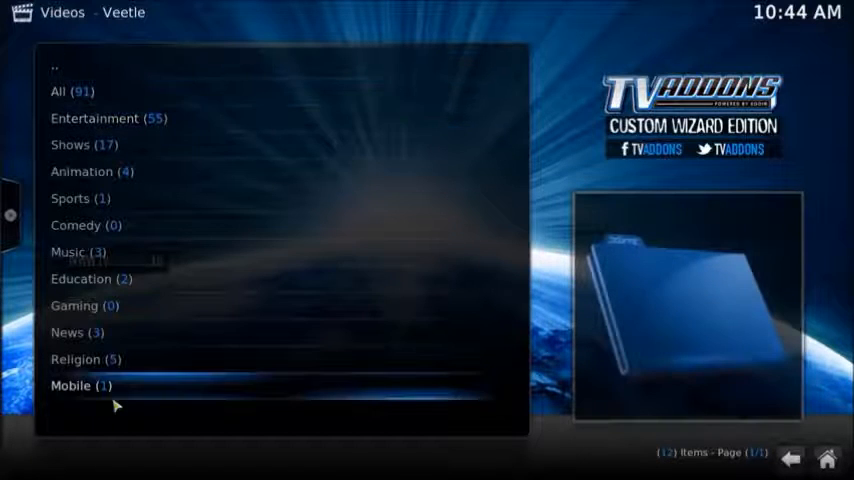
mouse_move(143, 332)
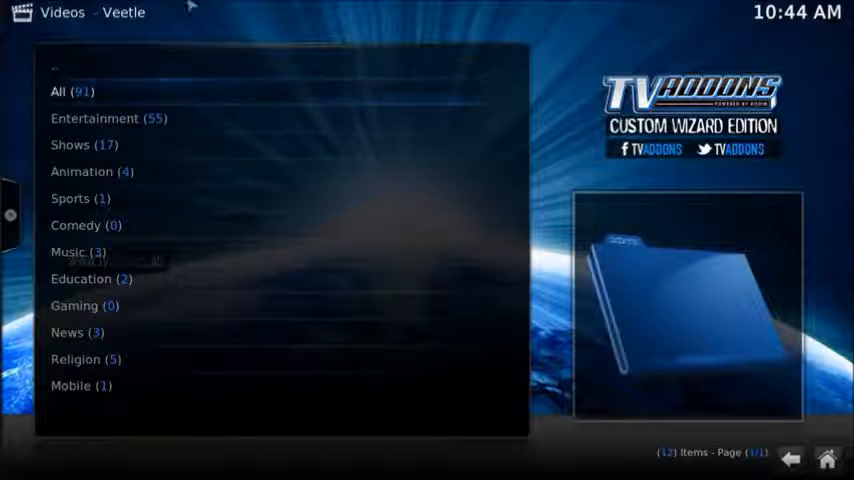
left_click(58, 91)
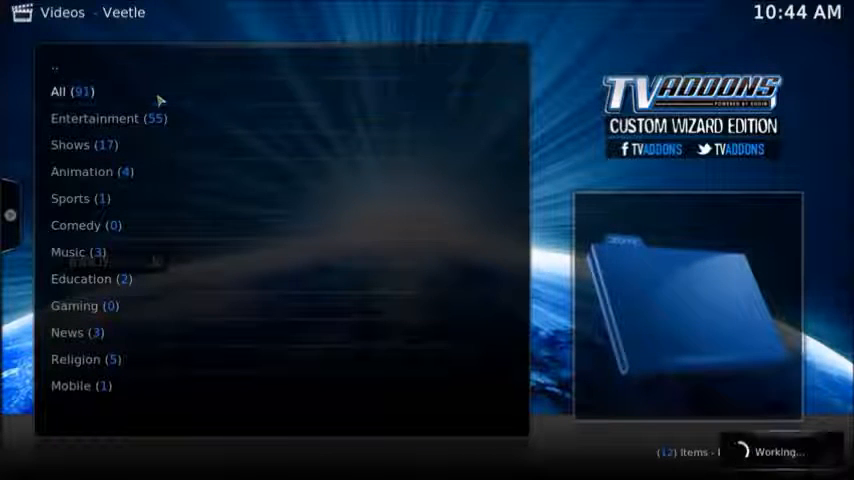
left_click(74, 91)
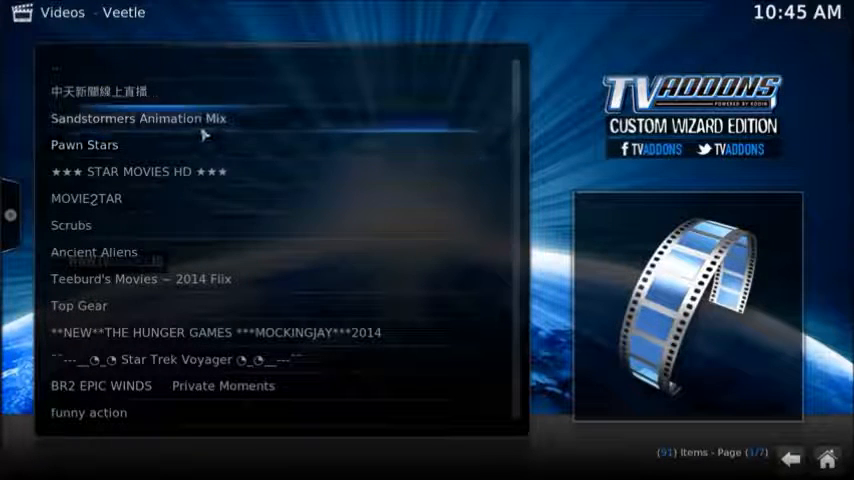
mouse_move(185, 155)
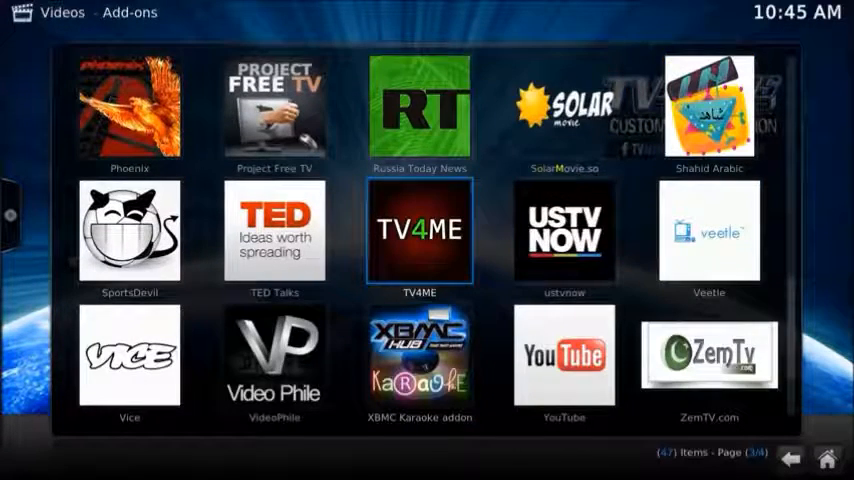
Open Icefilms, look through its TV Shows section, and return to its main menu.
left_click(790, 458)
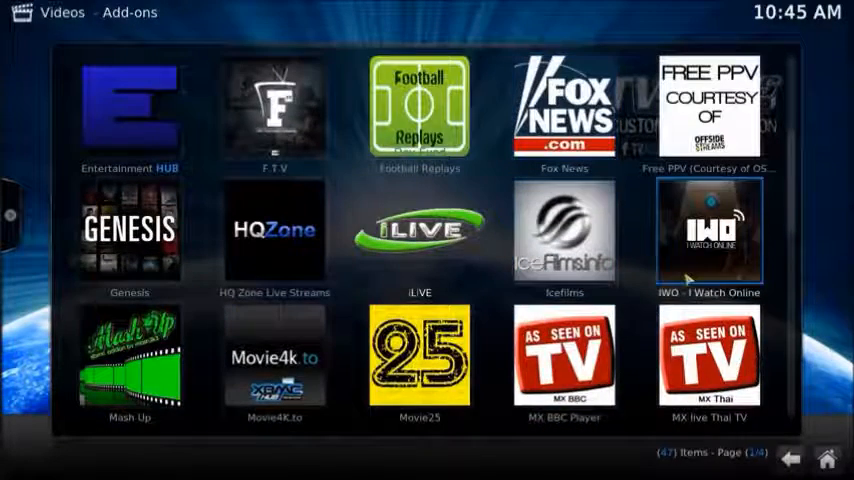
left_click(564, 232)
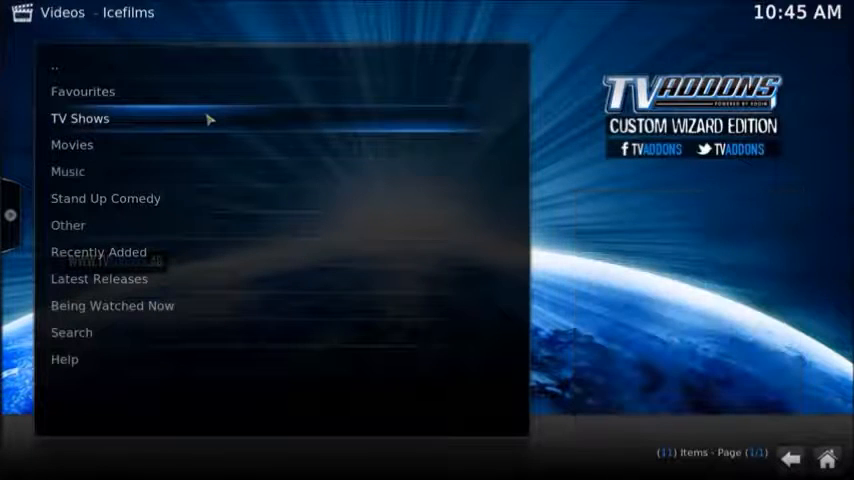
left_click(80, 118)
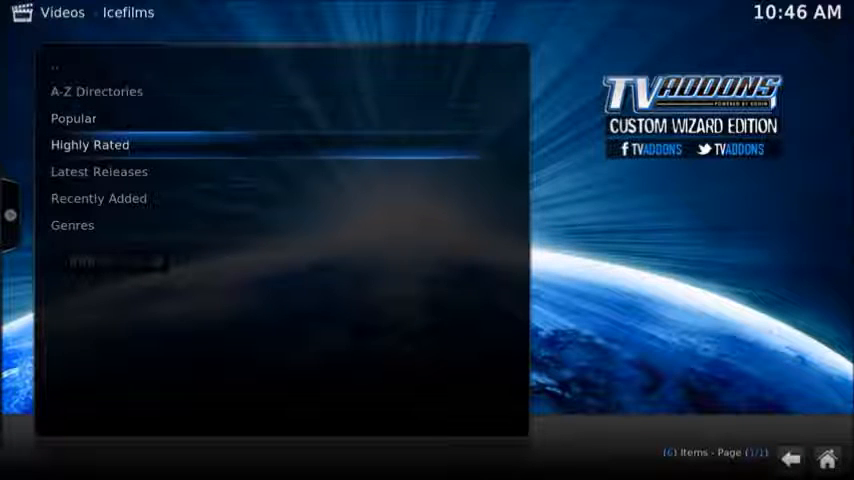
key("Down")
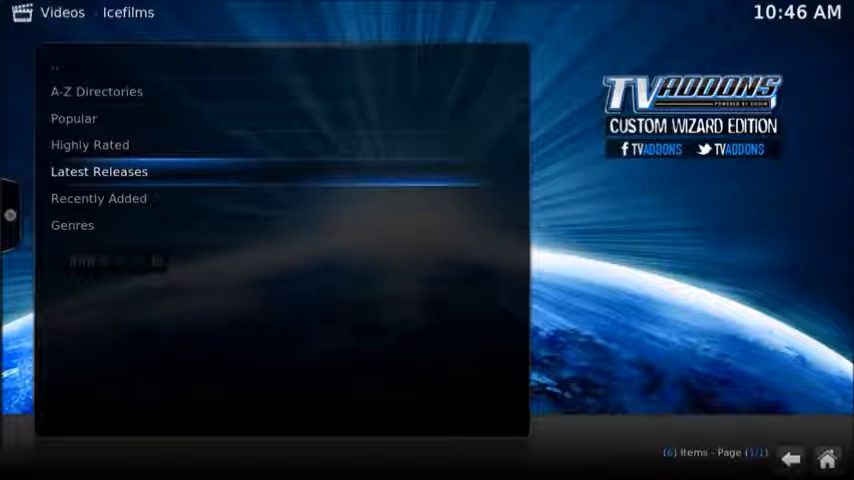
left_click(99, 171)
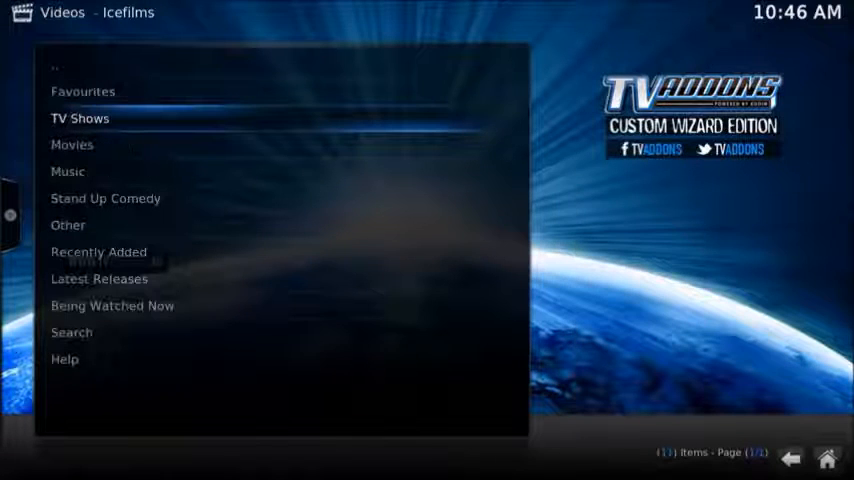
Browse Icefilms' popular movies list, such as The Hangover, and back out to the add-ons.
left_click(79, 118)
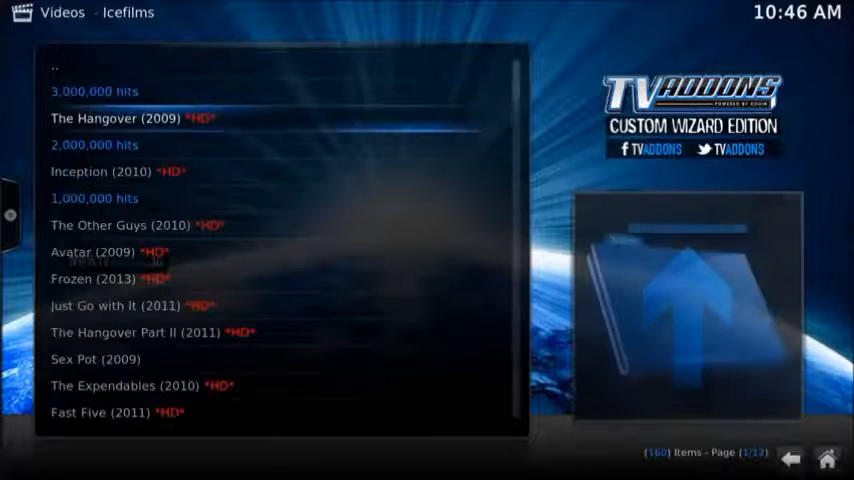
key("Down")
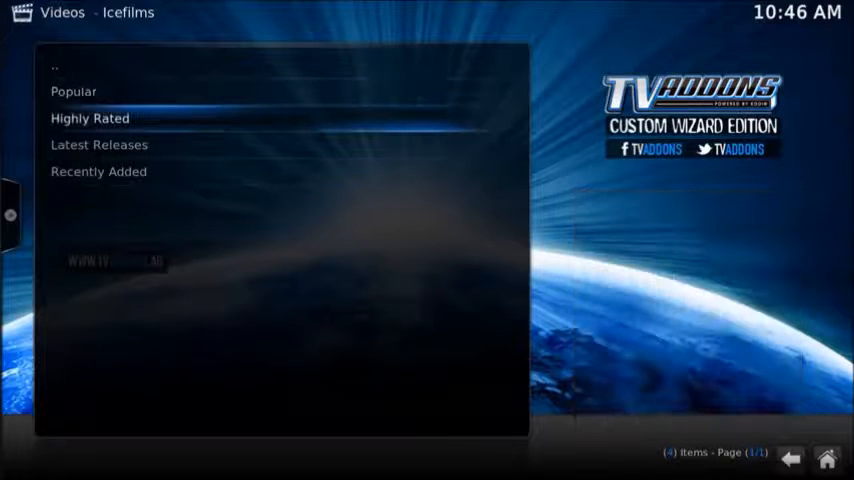
left_click(89, 118)
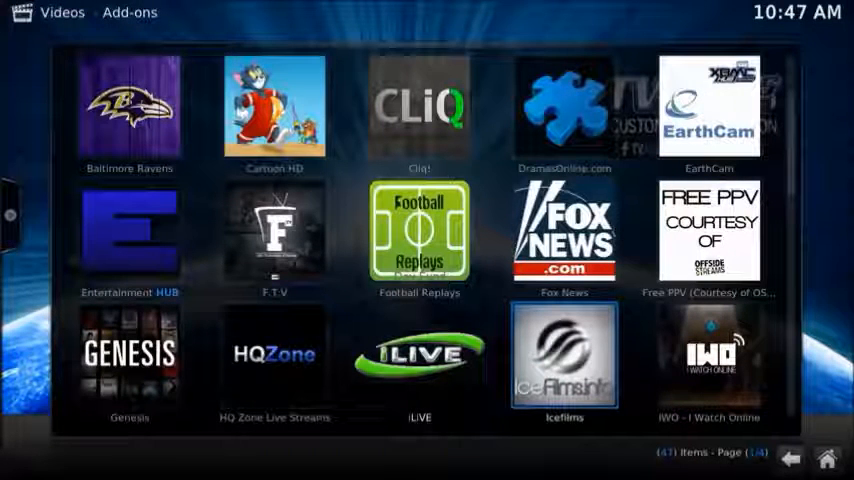
Page to 1Channel and view its Add-on Information.
scroll("down", 3)
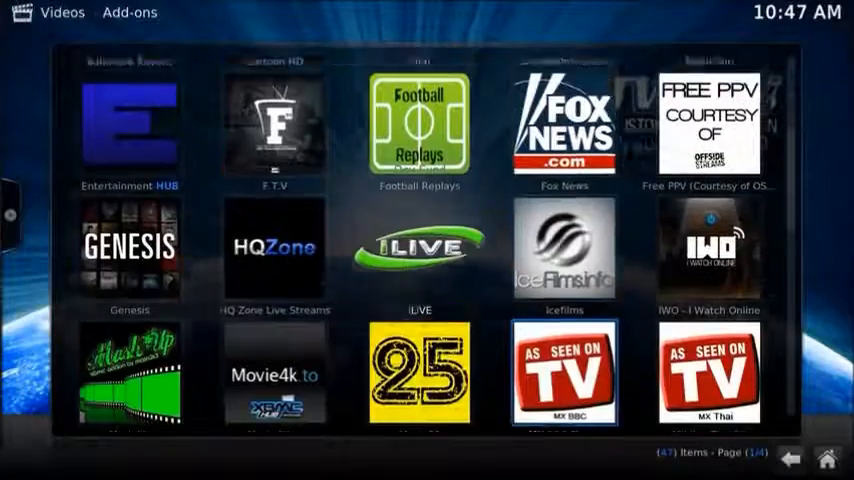
left_click(789, 458)
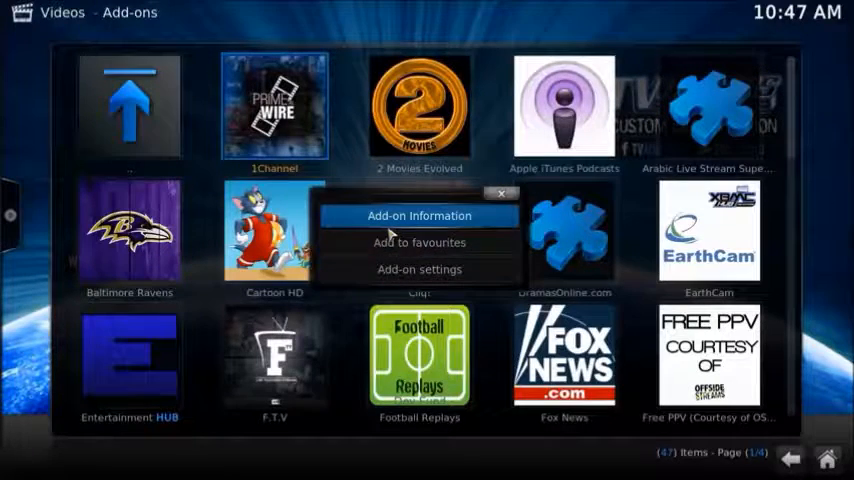
left_click(419, 215)
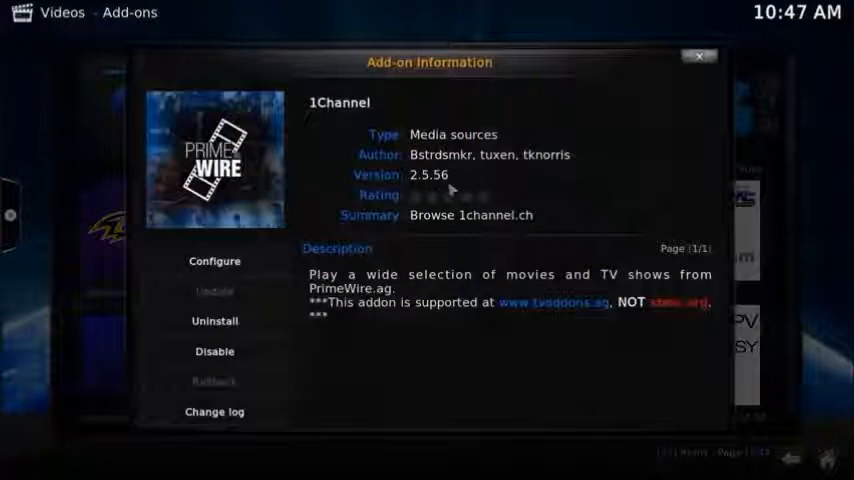
Open 1Channel's TV shows and try loading Most Popular, then return to the add-ons.
left_click(698, 56)
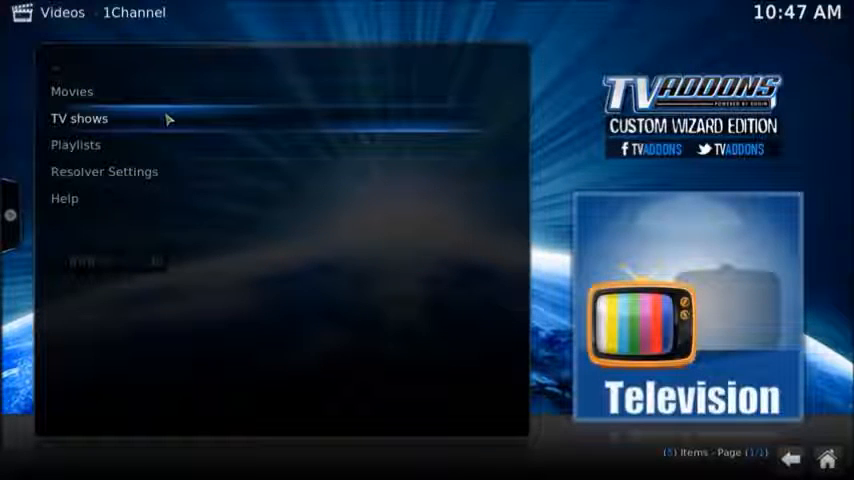
left_click(79, 118)
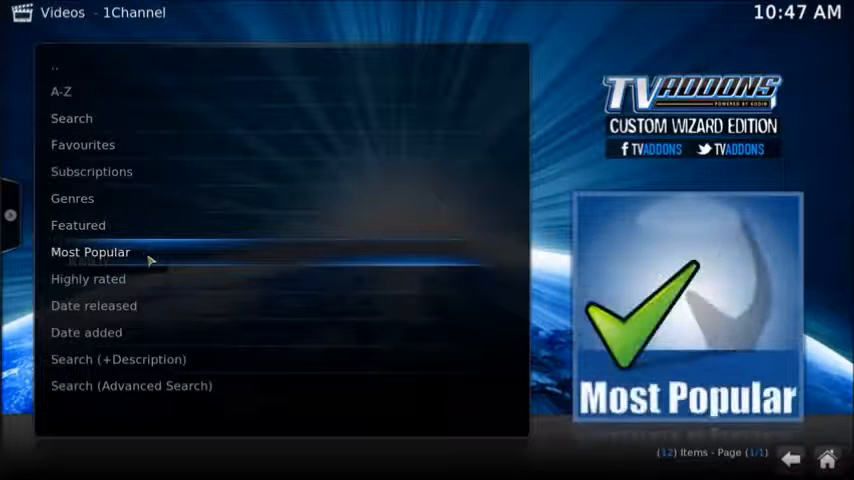
left_click(90, 251)
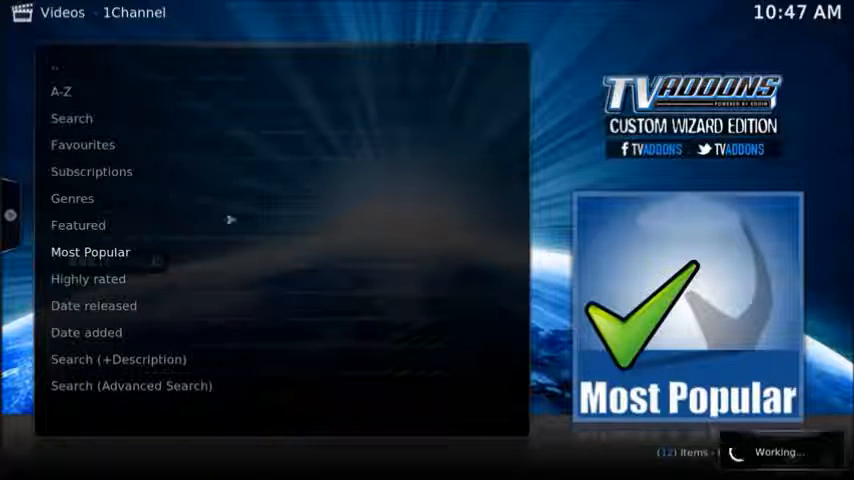
mouse_move(275, 128)
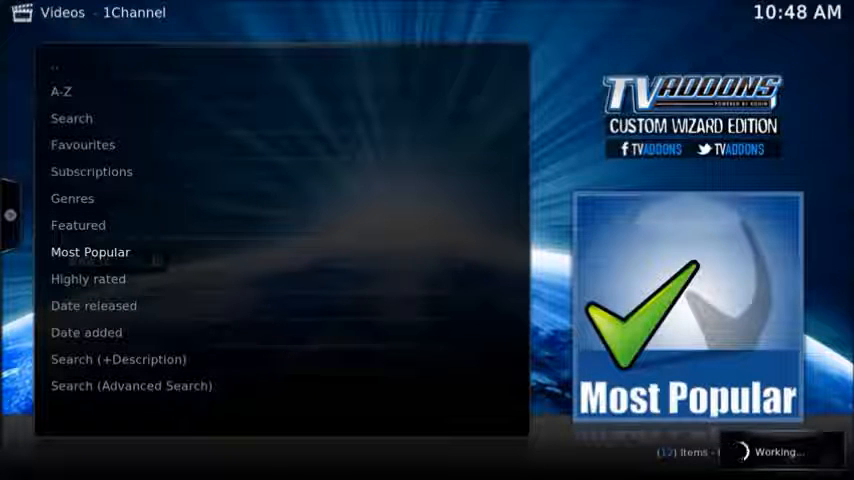
left_click(90, 251)
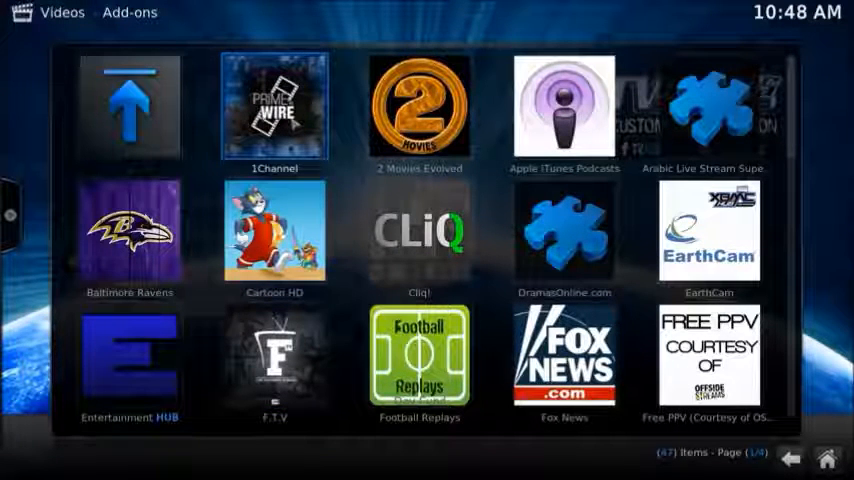
Open SportsDevil's Live Sports > FirstRowSports.ge > Football stream list.
scroll("down", 3)
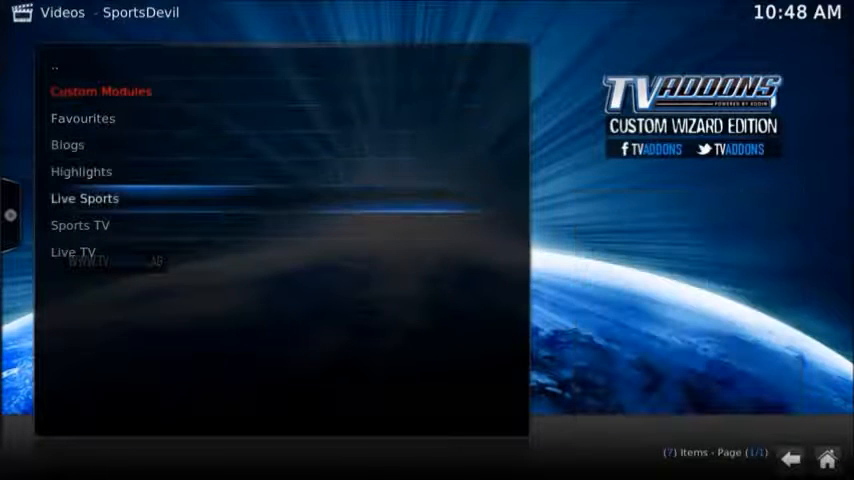
left_click(84, 198)
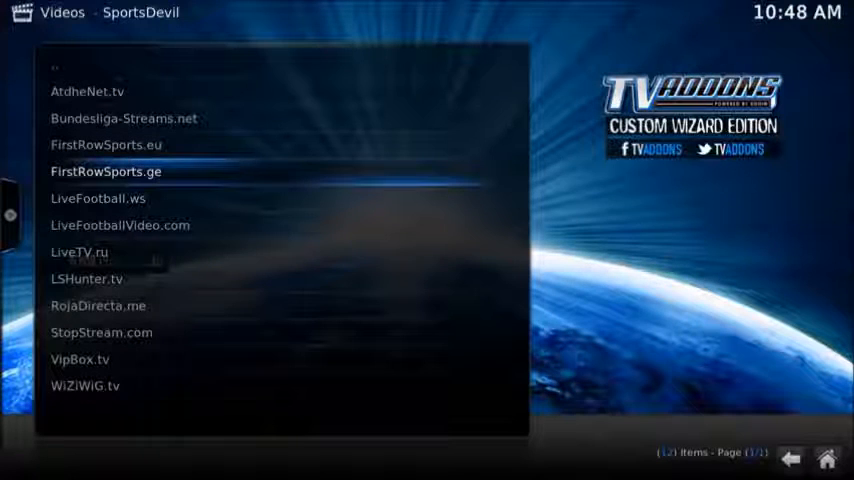
left_click(105, 171)
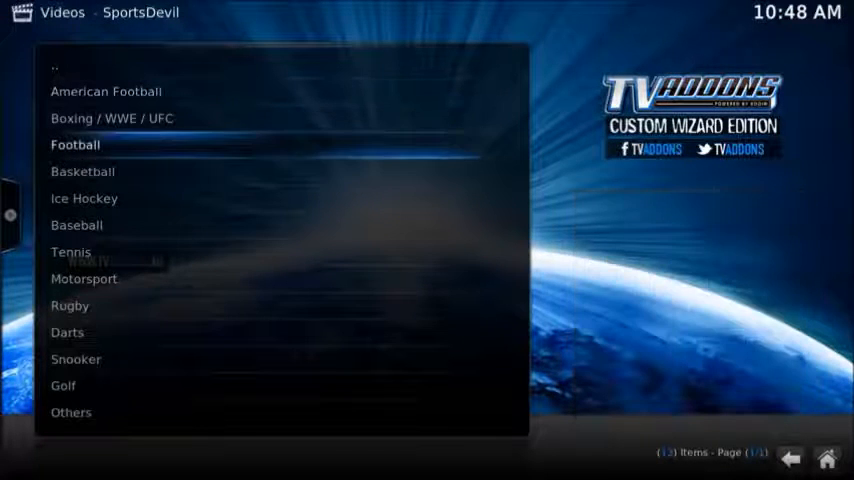
left_click(75, 144)
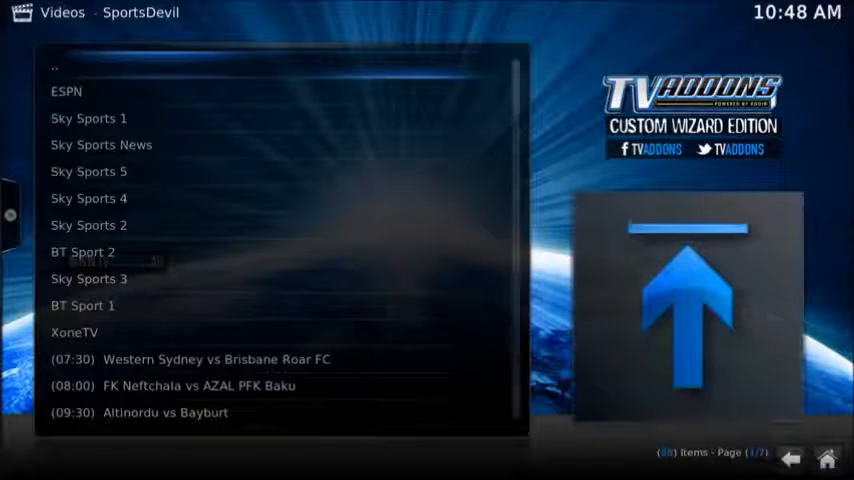